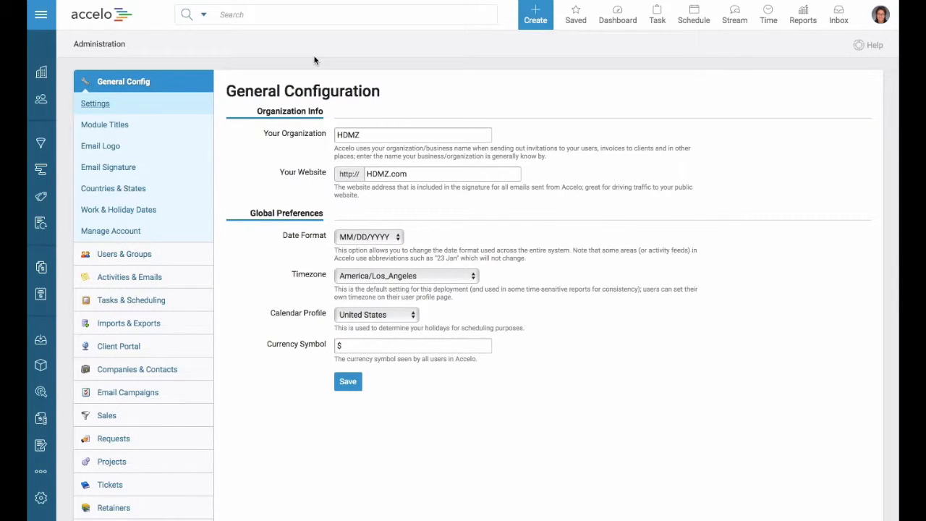
mouse_move(22, 14)
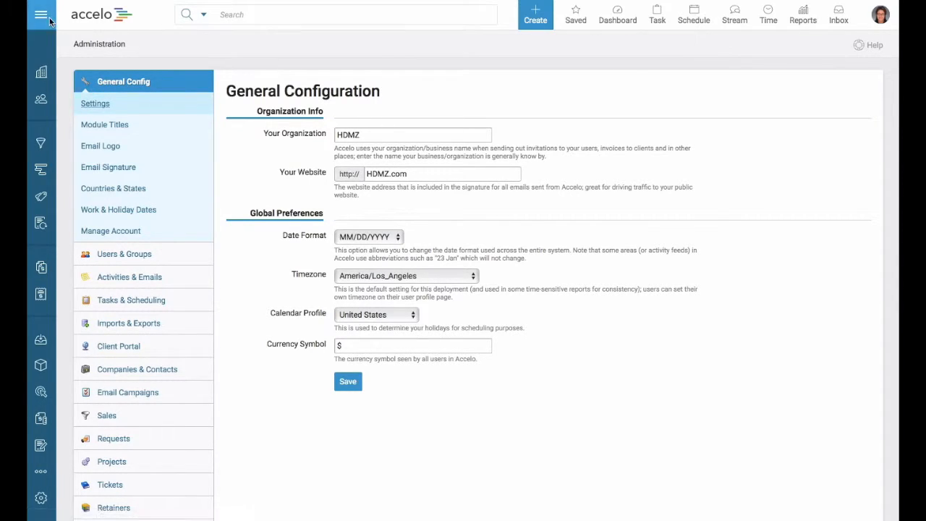
Navigate the Administration sidebar to the Billing & Rates Settings page.
left_click(41, 14)
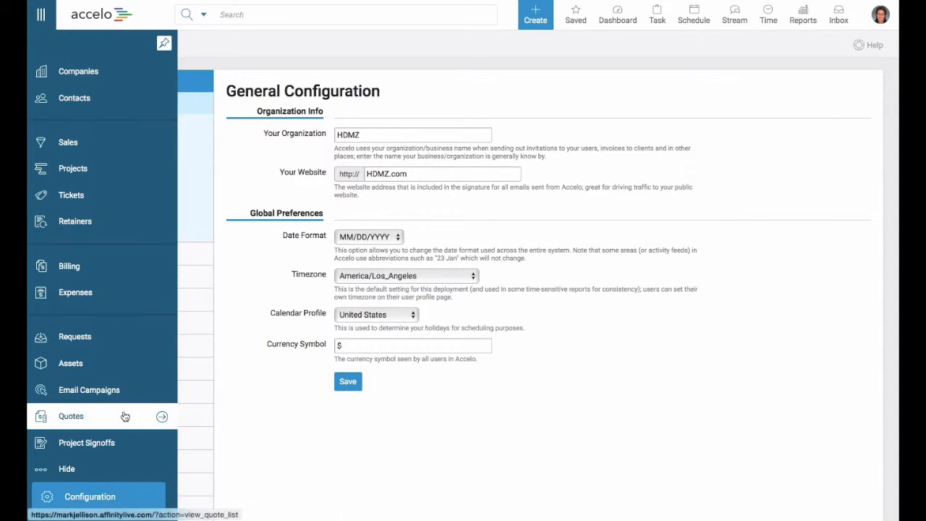
left_click(40, 14)
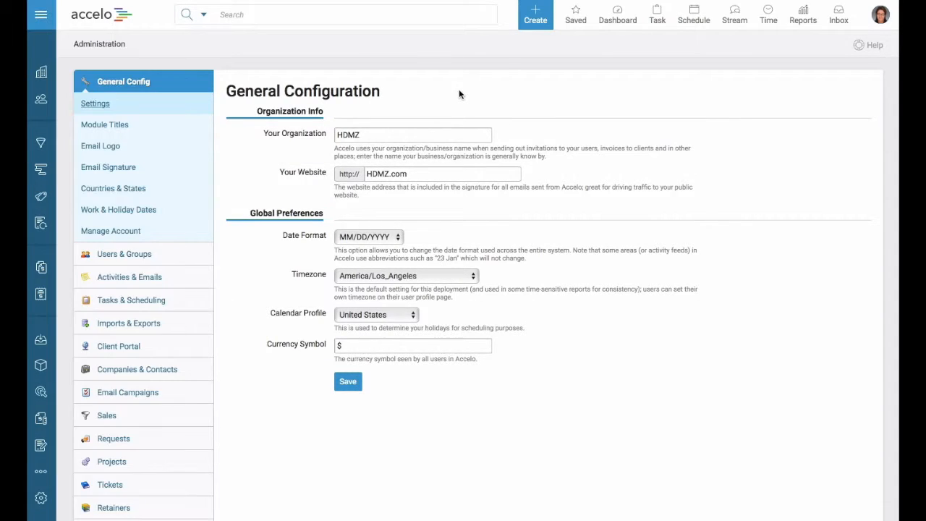
scroll("down", 3)
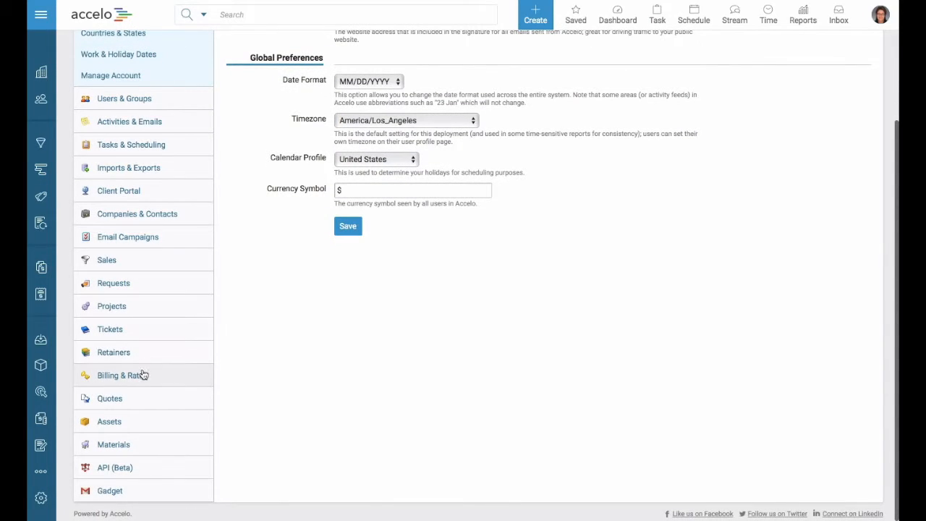
left_click(122, 374)
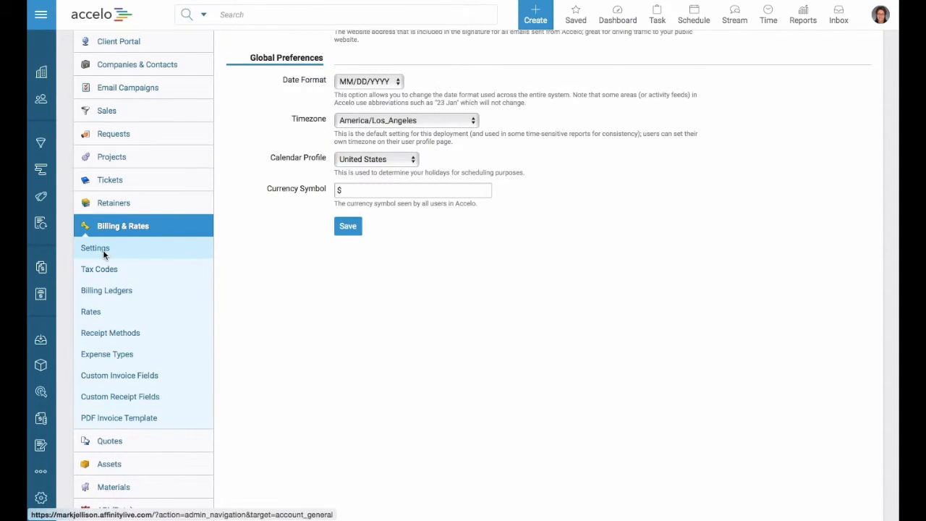
left_click(95, 249)
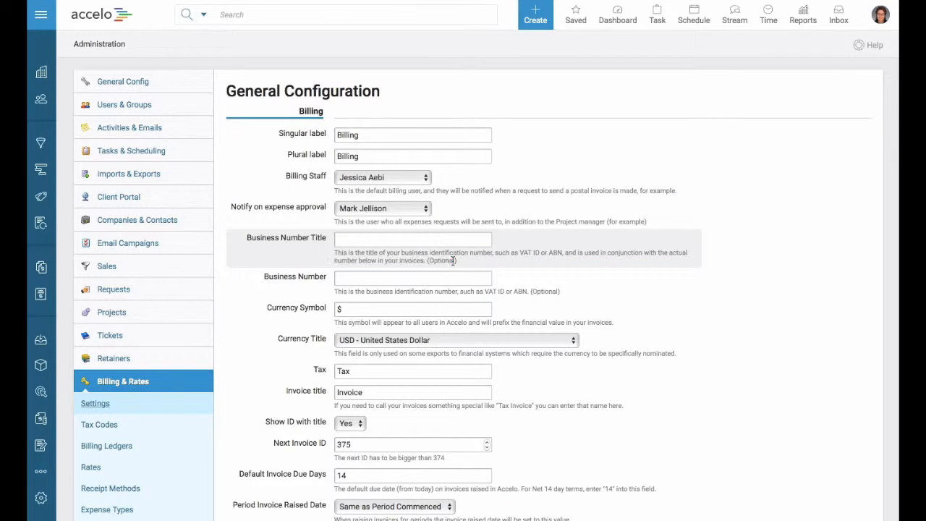
Review the billing settings and reveal the 'Notify on expense approval' staff choices.
scroll("down", 3)
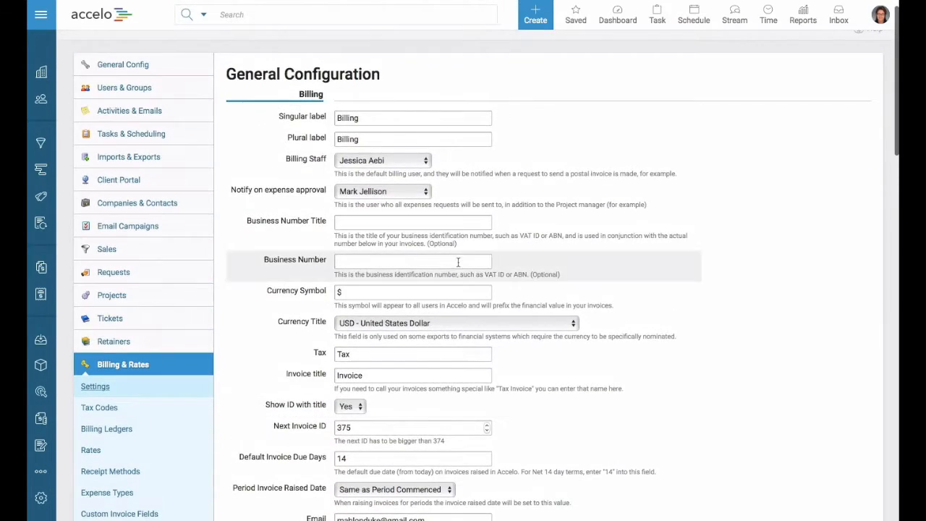
left_click(412, 139)
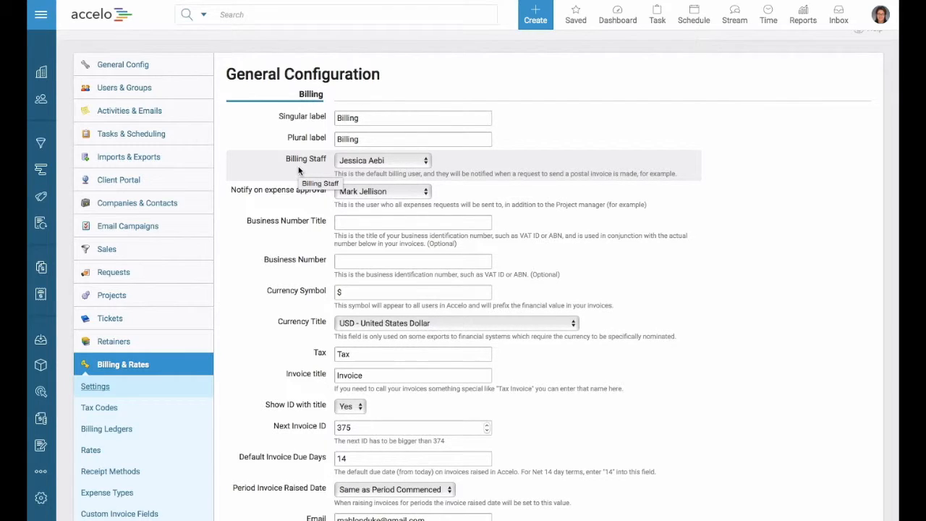
mouse_move(297, 171)
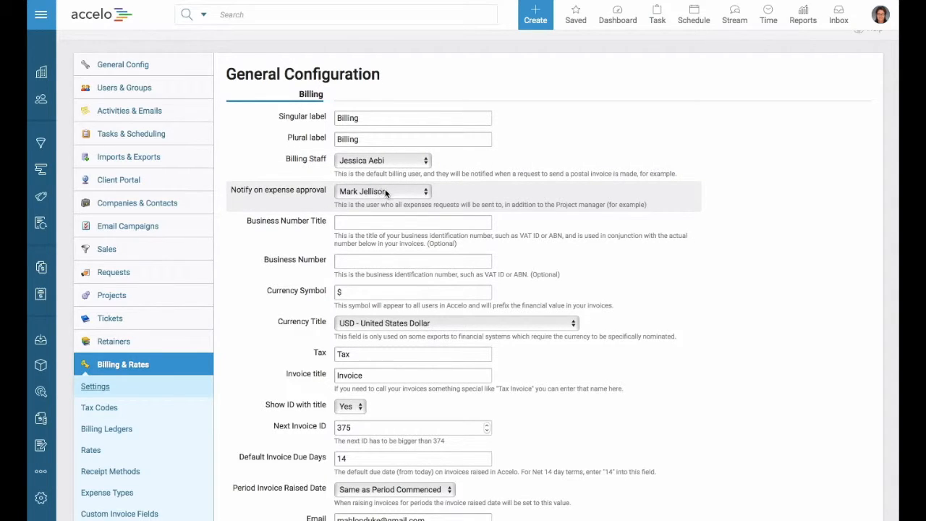
left_click(382, 191)
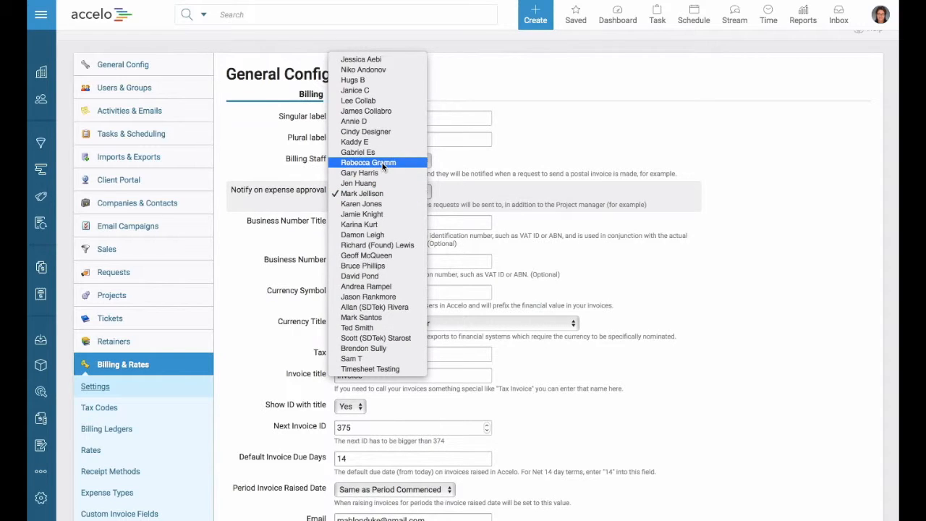
left_click(368, 175)
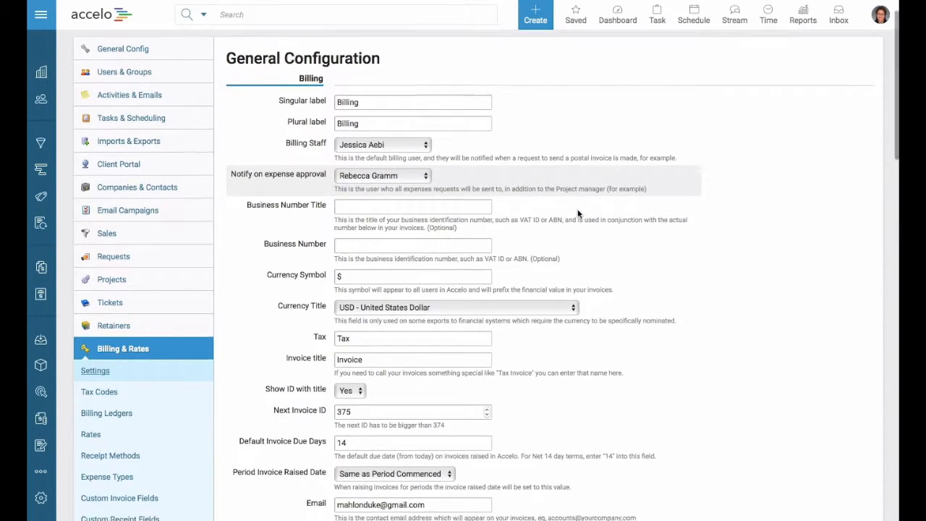
scroll("down", 3)
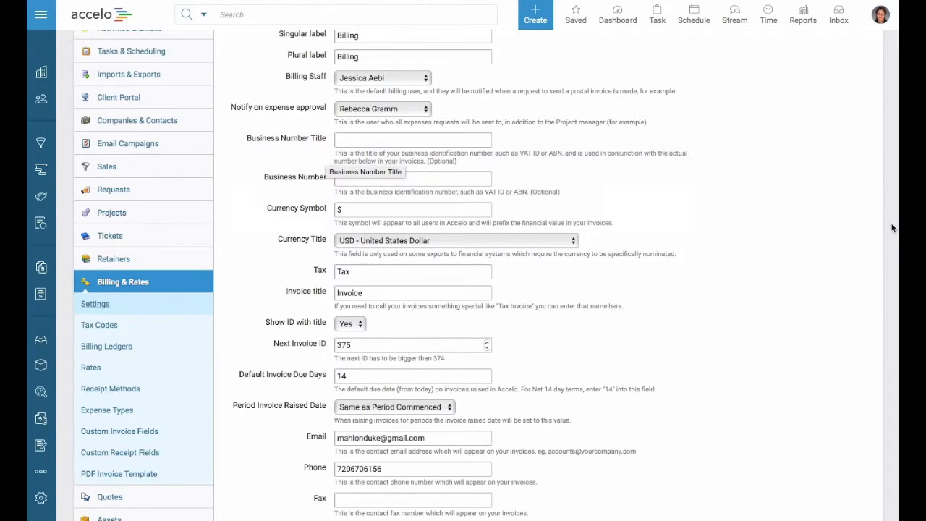
mouse_move(764, 228)
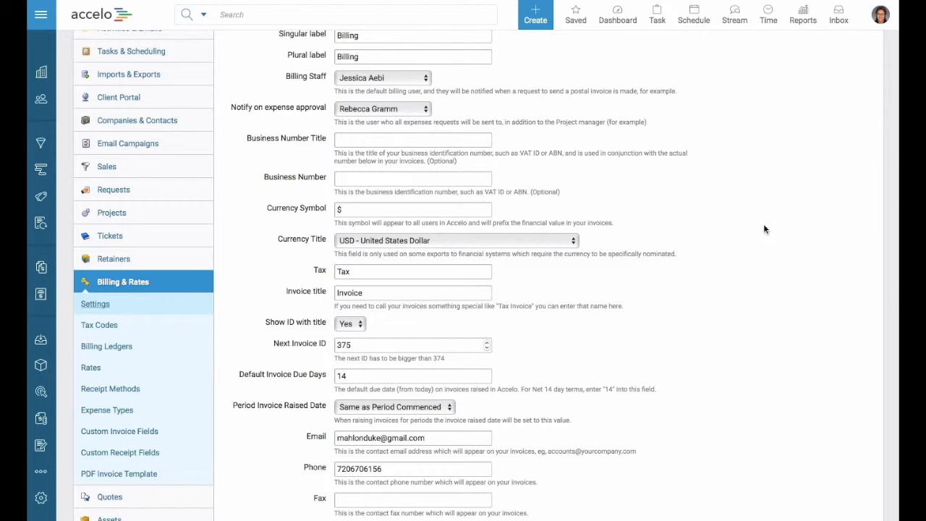
left_click(412, 178)
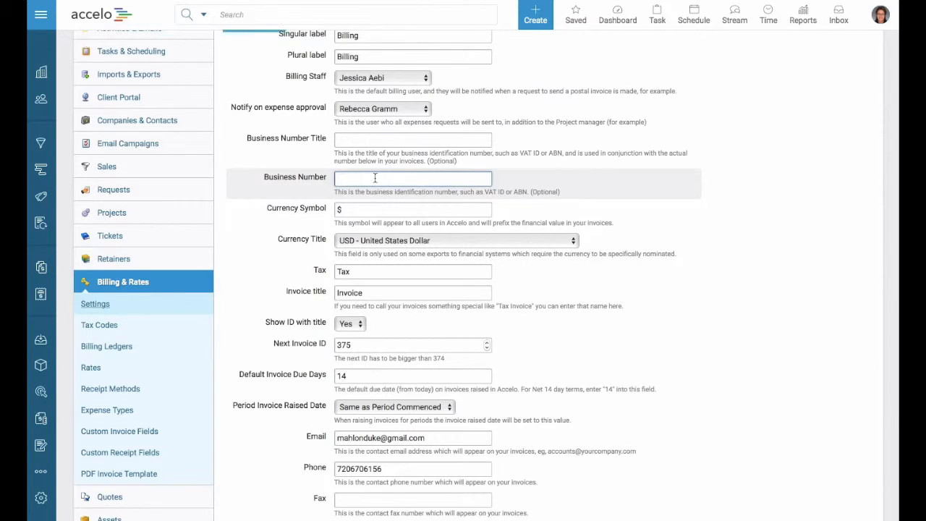
left_click(412, 210)
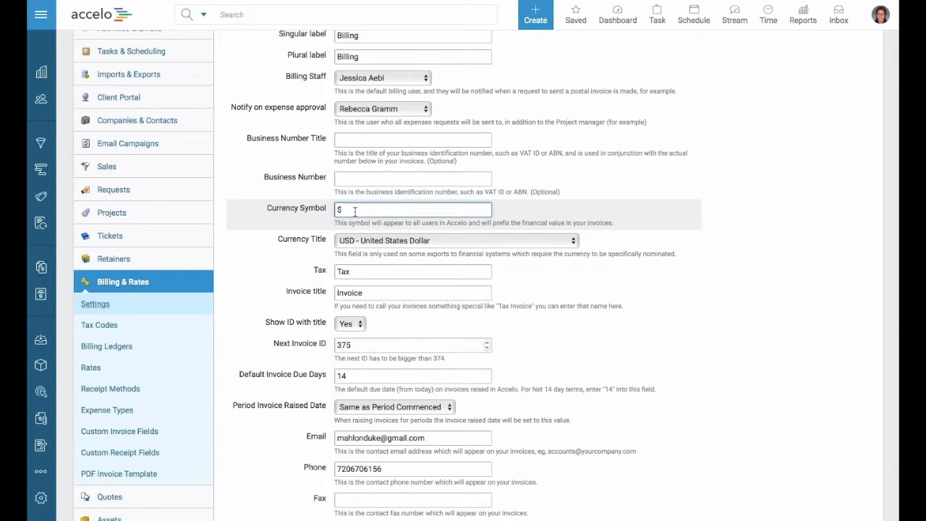
scroll("down", 3)
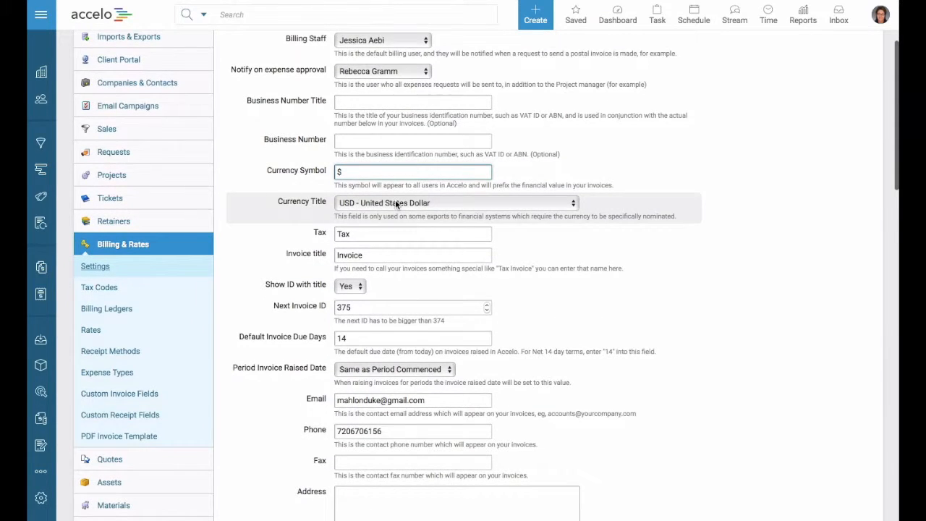
mouse_move(367, 246)
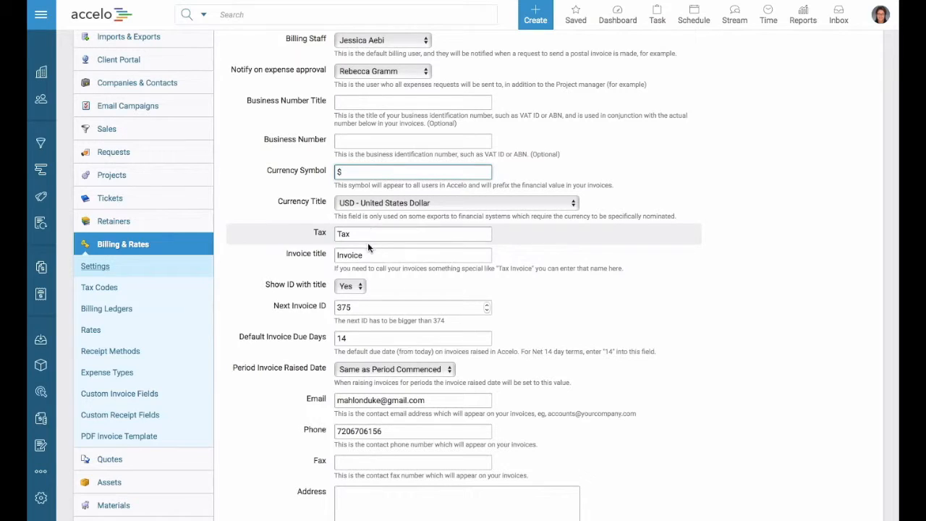
scroll("down", 3)
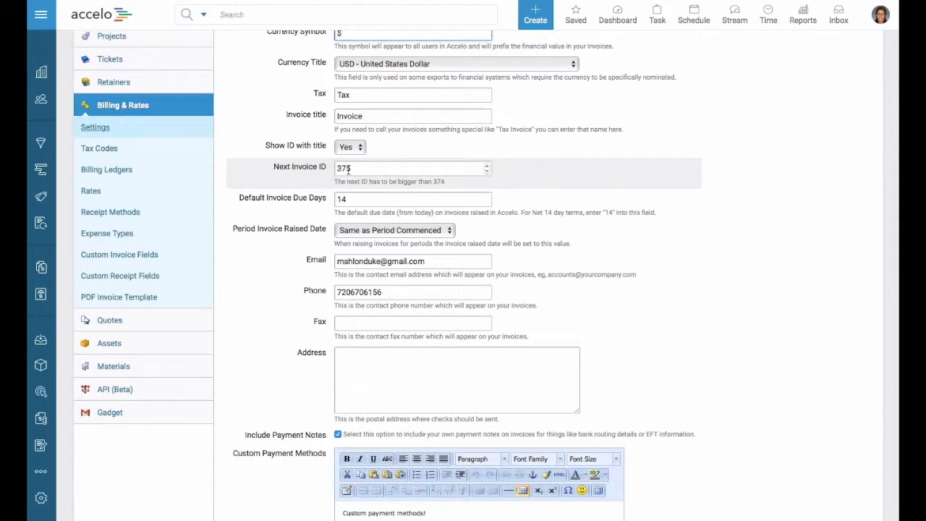
left_click(413, 199)
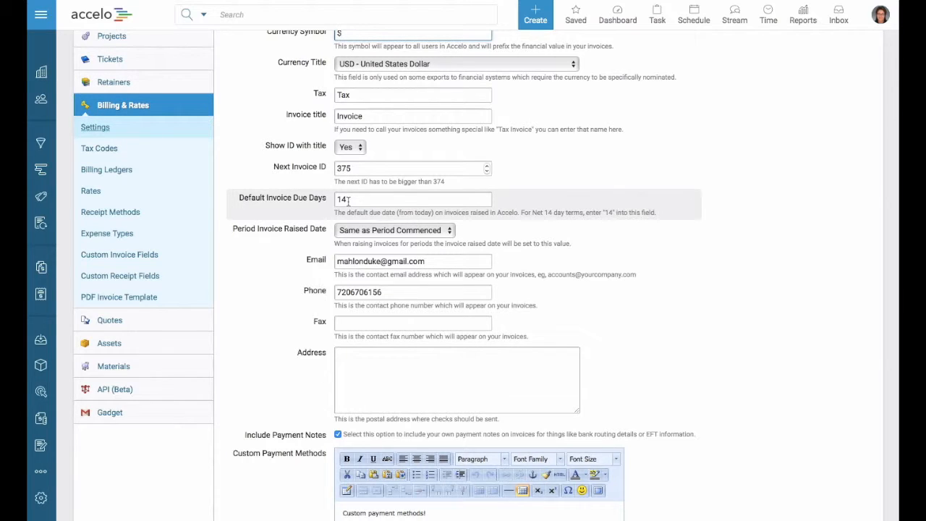
scroll("down", 3)
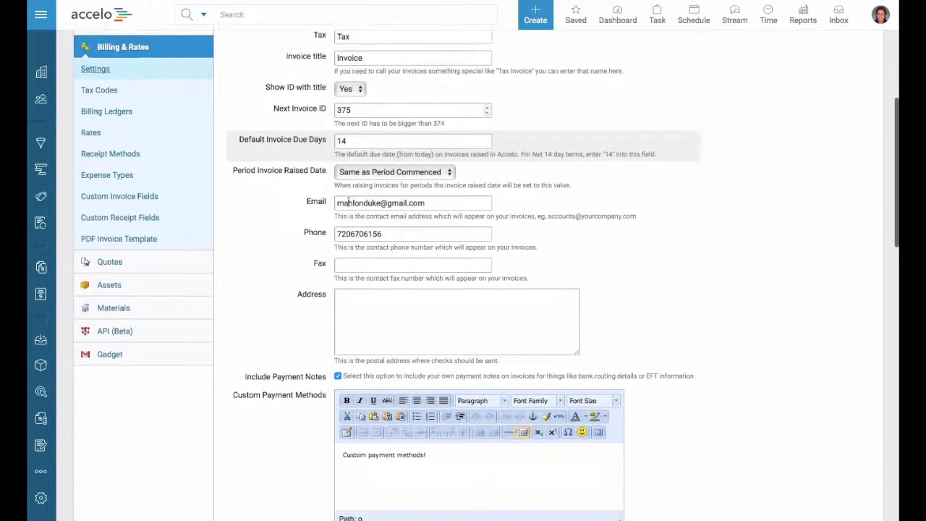
scroll("down", 3)
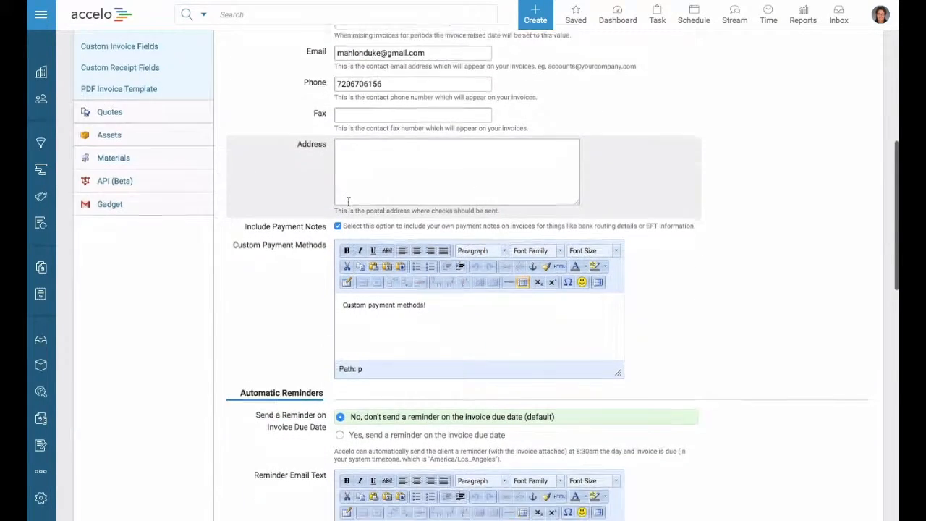
scroll("down", 3)
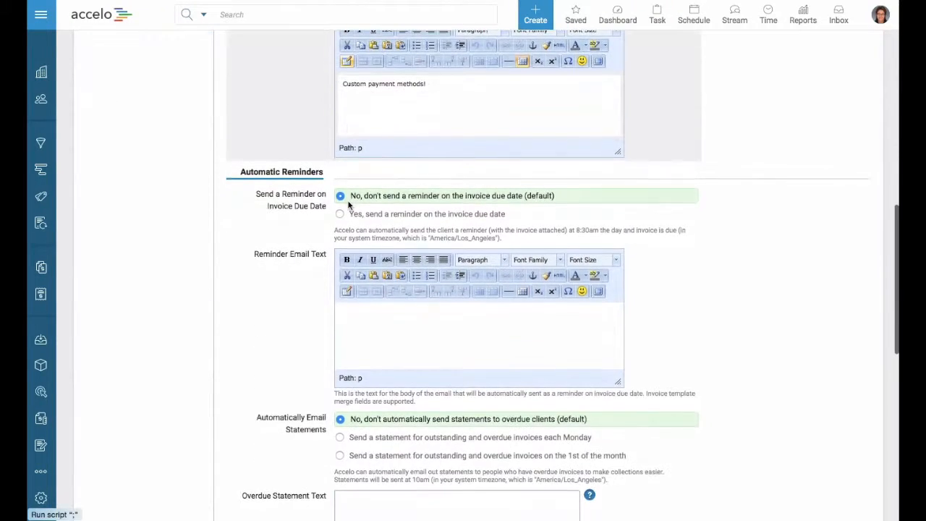
scroll("down", 3)
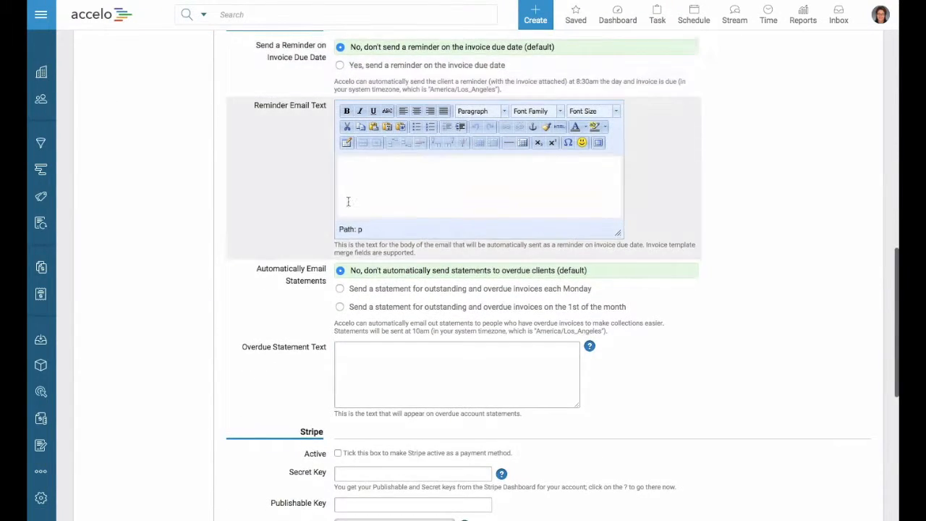
scroll("down", 3)
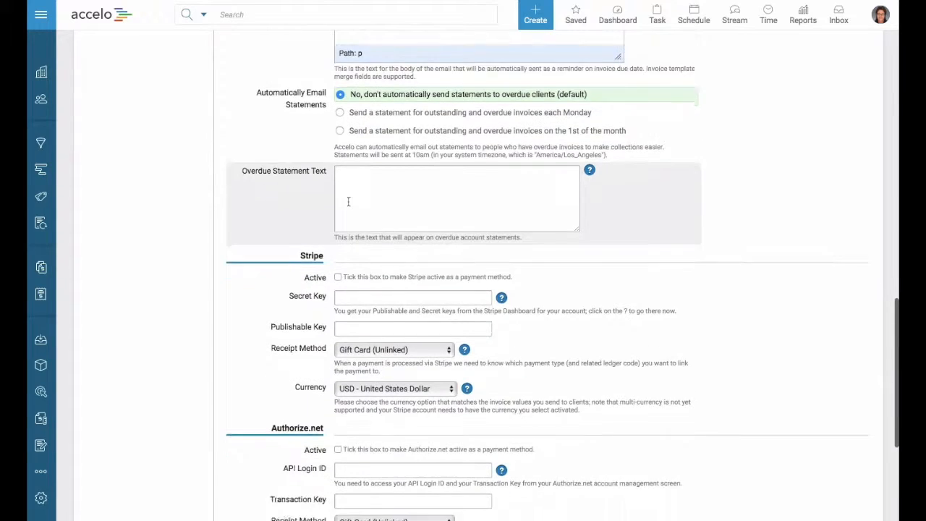
scroll("down", 3)
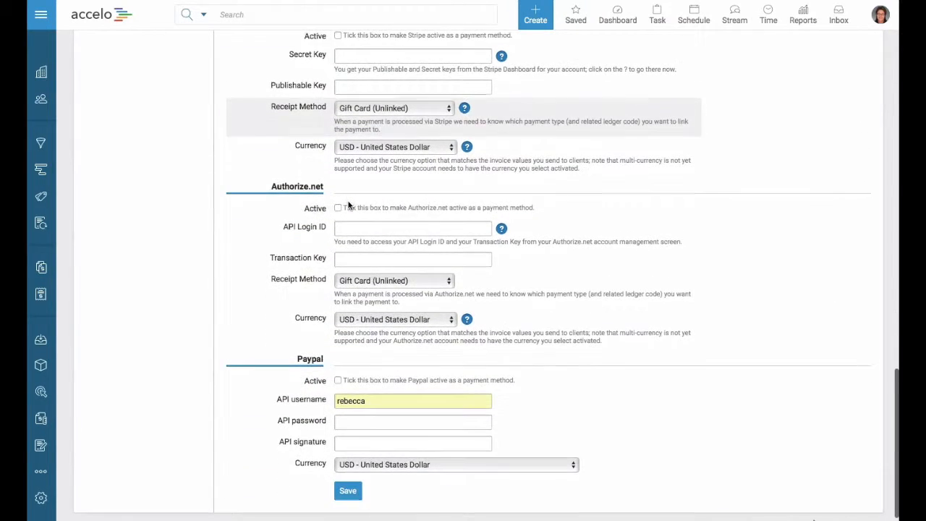
scroll("down", 3)
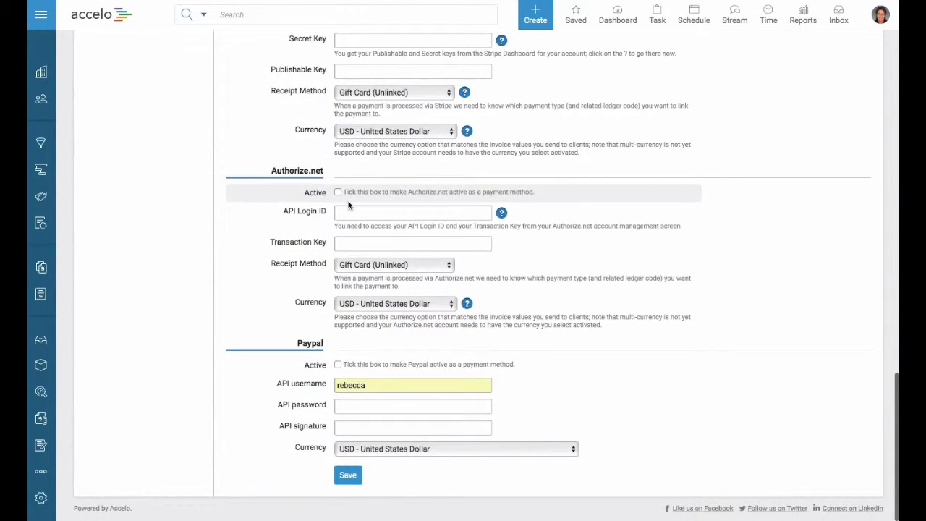
scroll("up", 3)
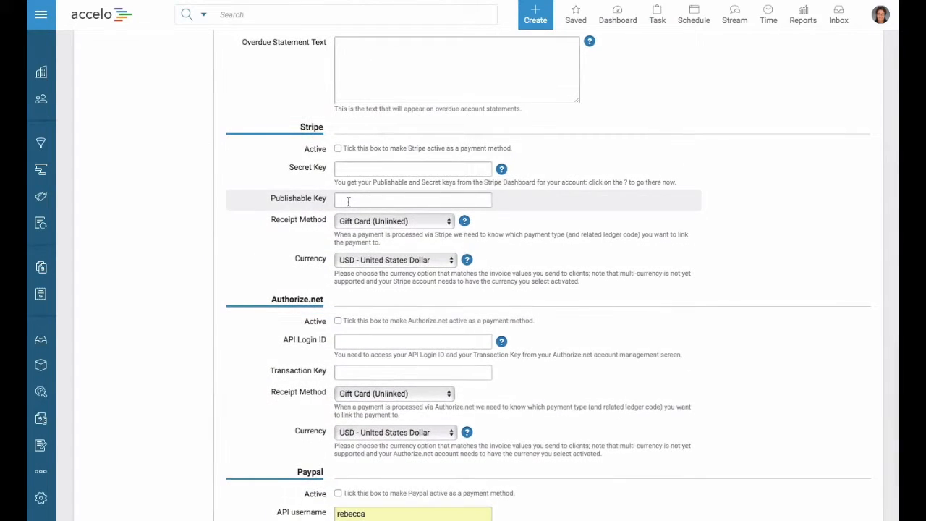
scroll("up", 3)
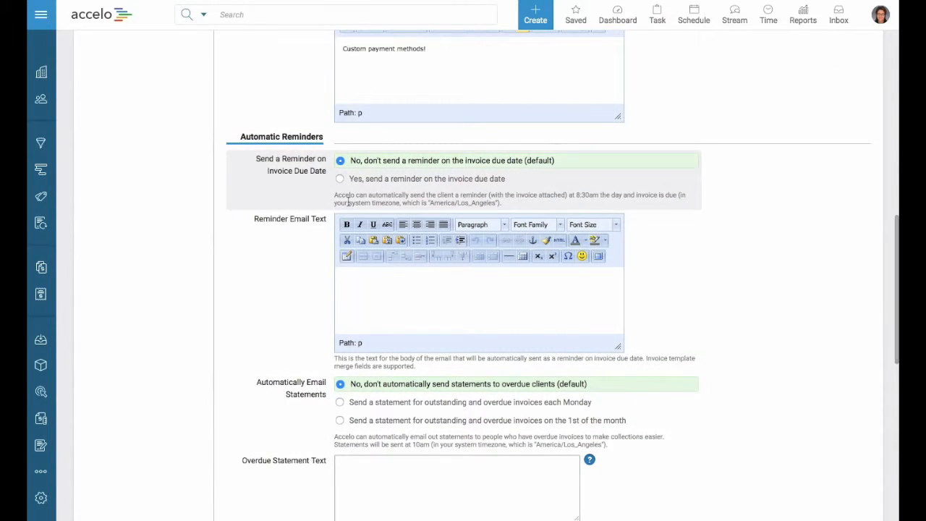